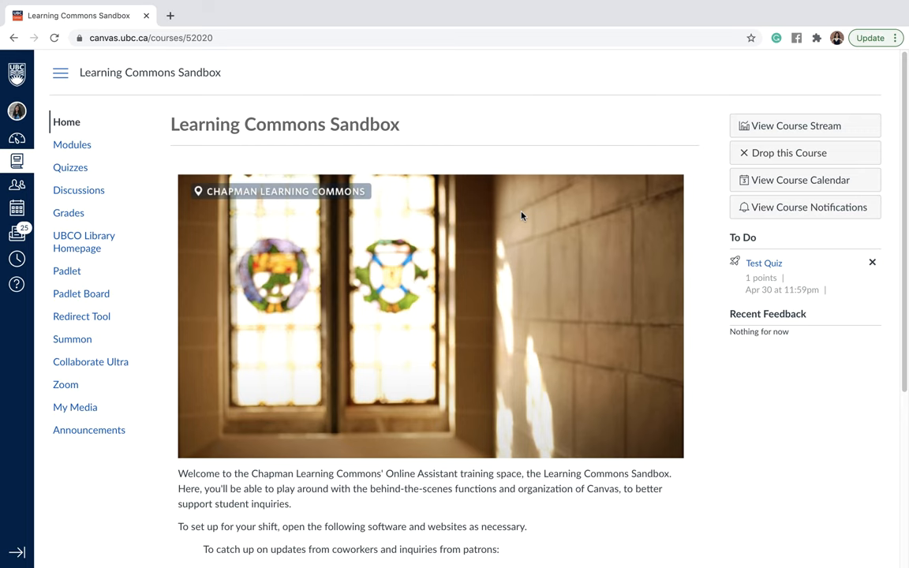
pyautogui.moveTo(79, 189)
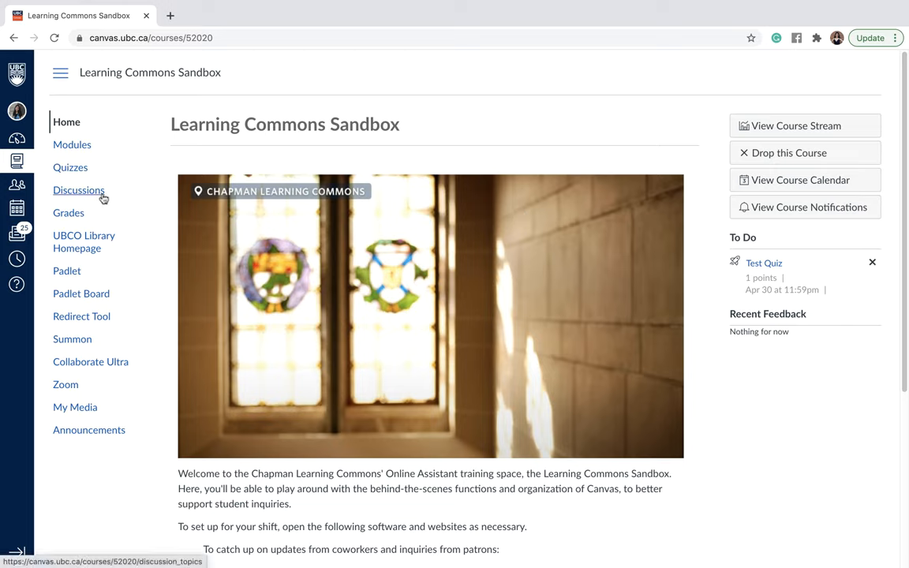
# Step: Go to the Discussions page of the Learning Commons Sandbox course
pyautogui.click(79, 189)
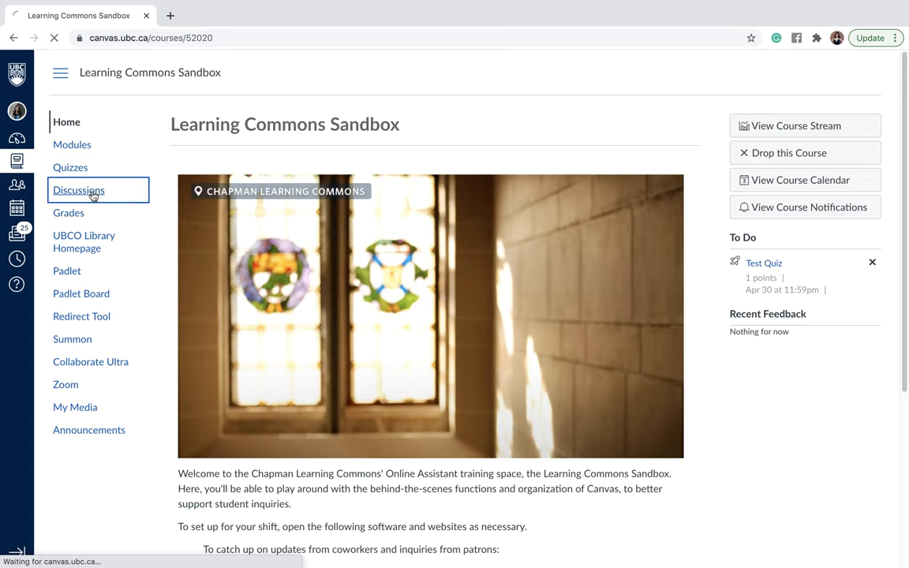
pyautogui.click(79, 189)
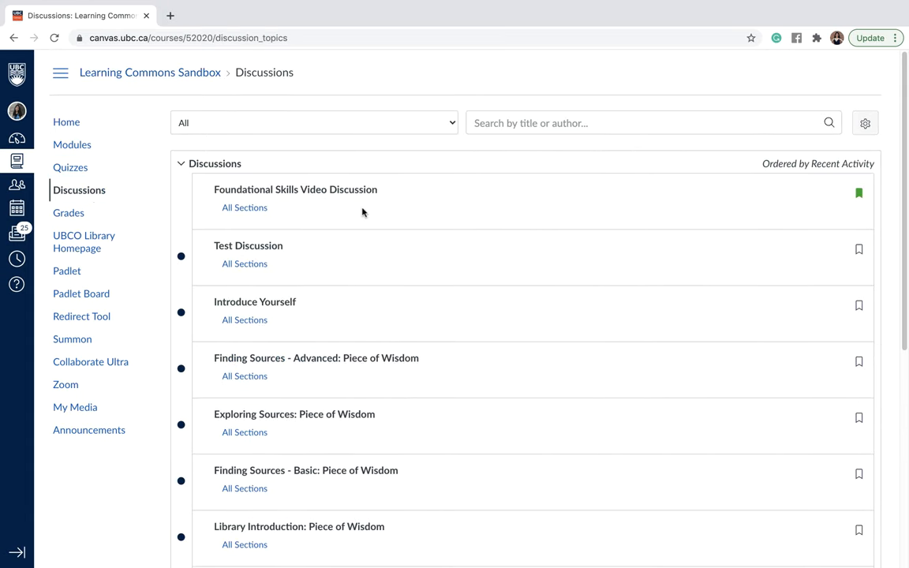
pyautogui.moveTo(439, 218)
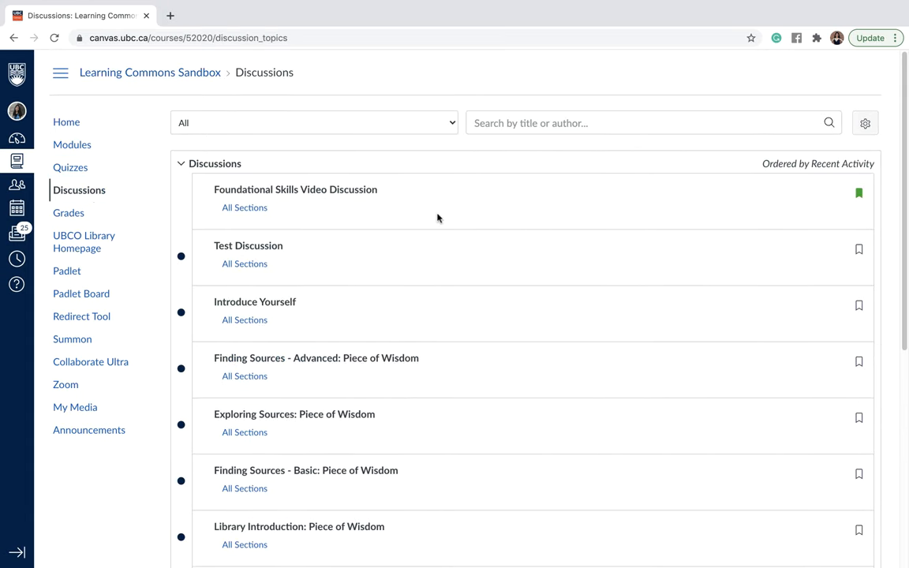
pyautogui.scroll(-3)
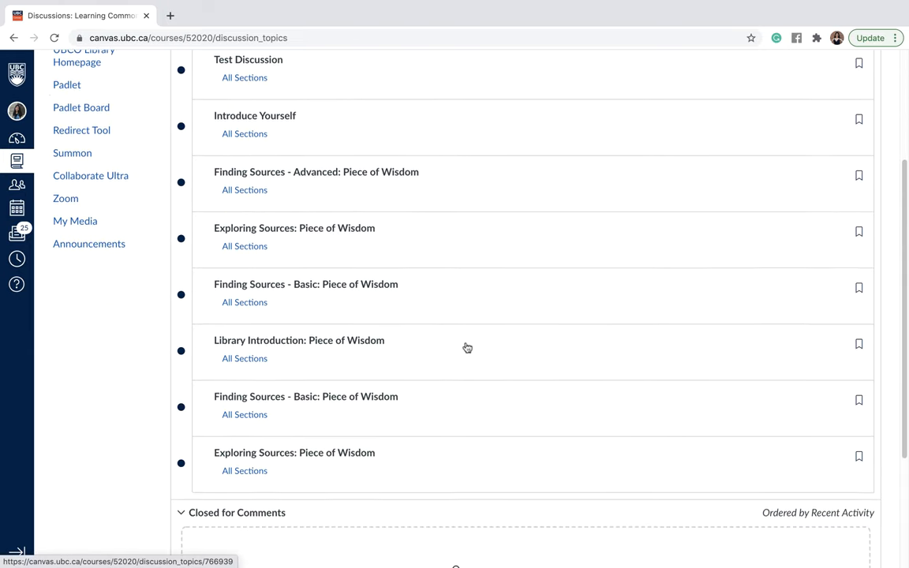
pyautogui.scroll(3)
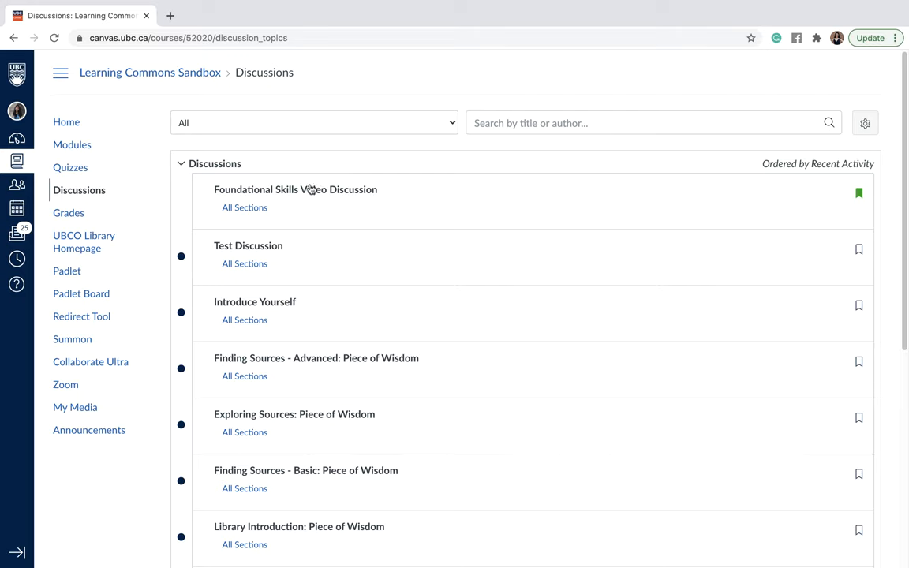
pyautogui.moveTo(316, 189)
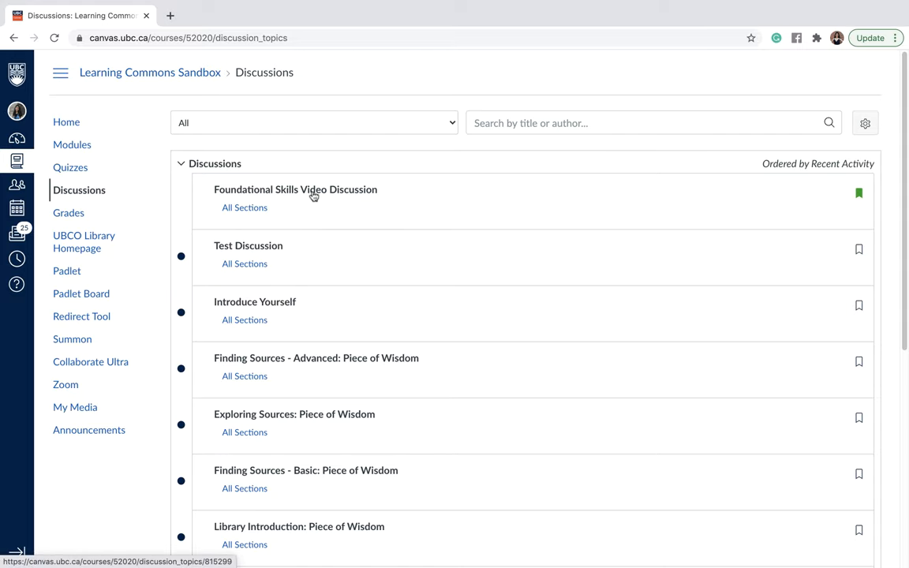
# Step: Start a new reply to the Foundational Skills Video Discussion topic
pyautogui.click(295, 189)
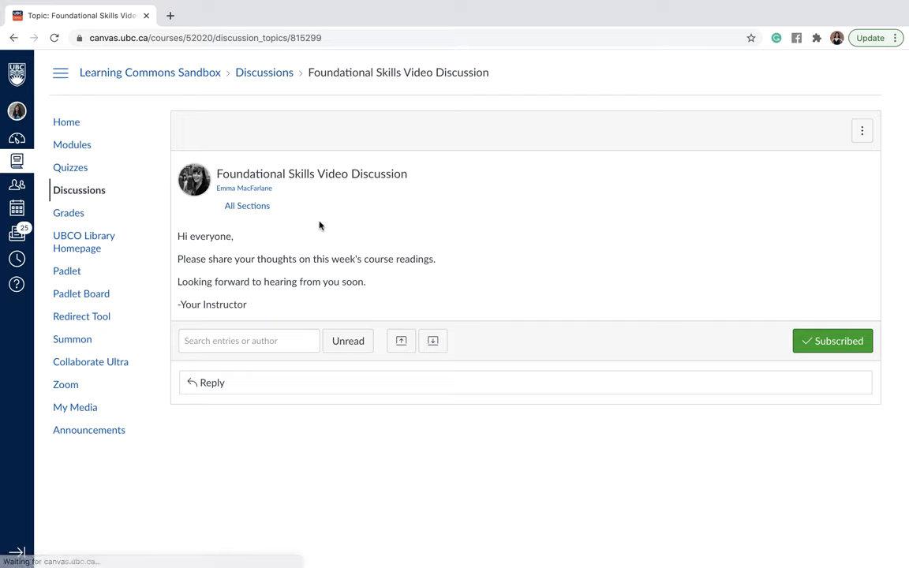
pyautogui.moveTo(344, 232)
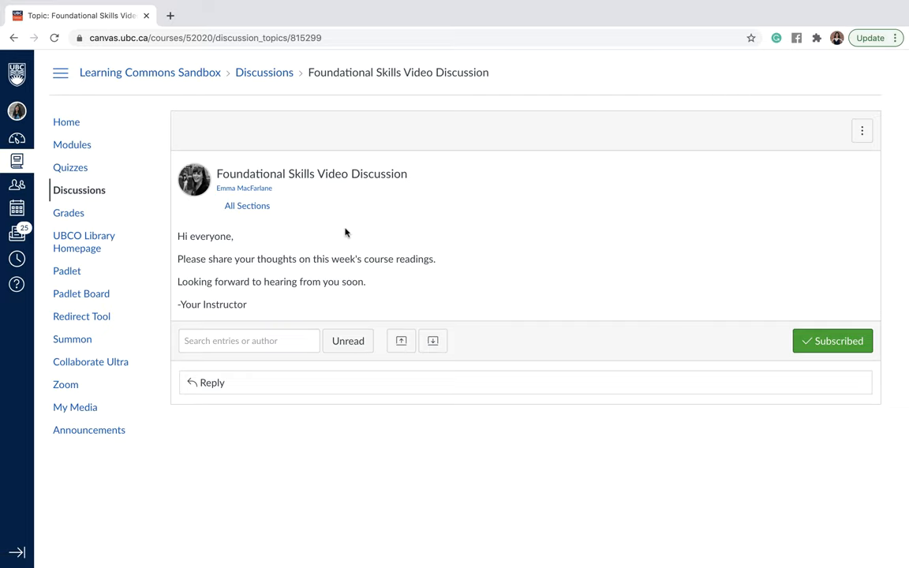
pyautogui.click(206, 383)
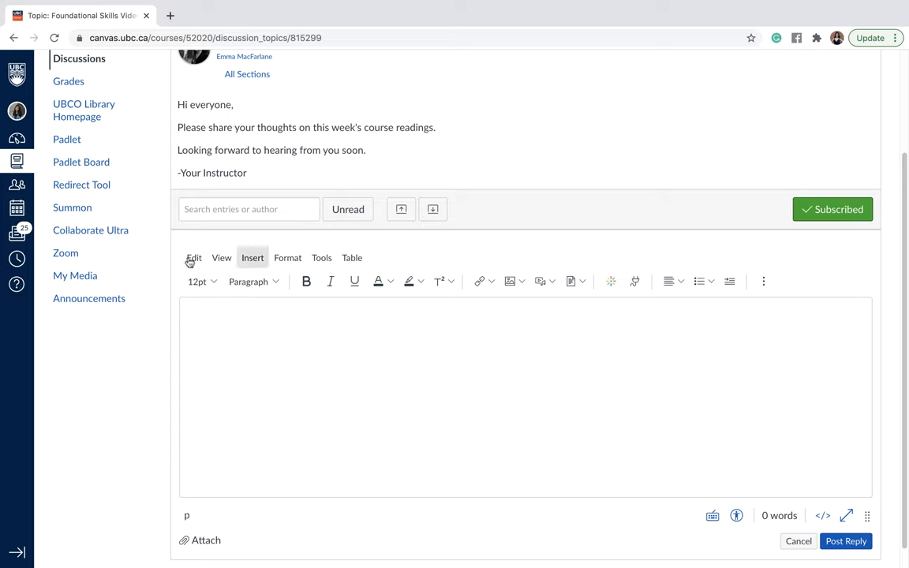
pyautogui.moveTo(554, 355)
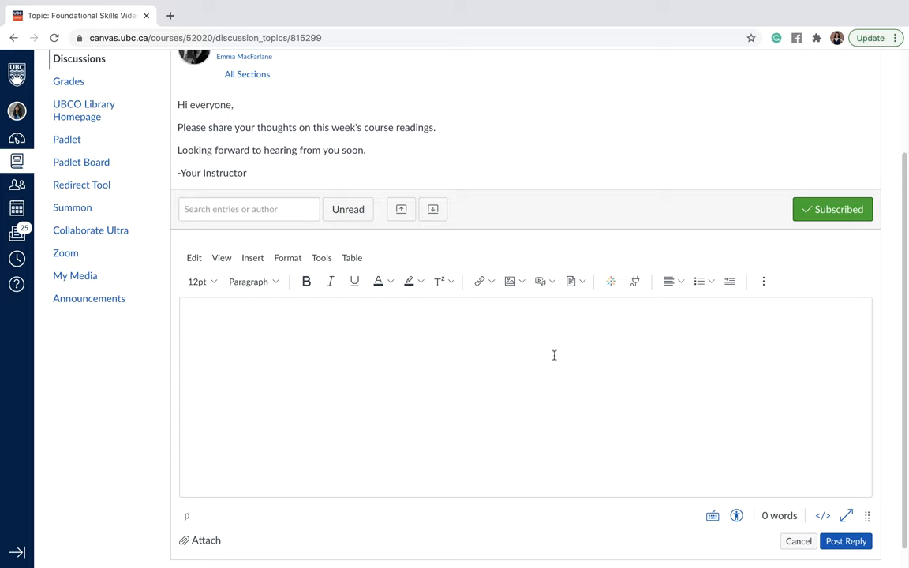
pyautogui.moveTo(427, 350)
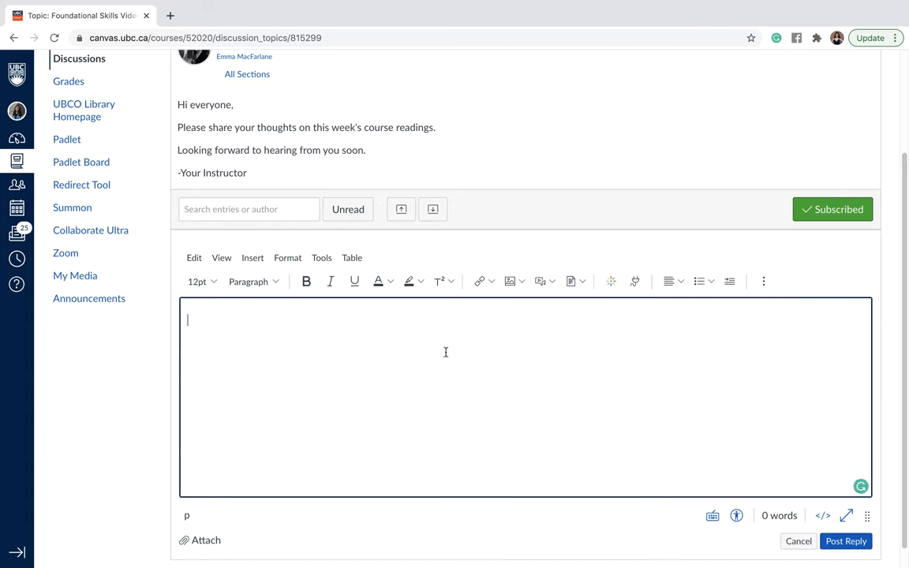
# Step: Write the greeting "Hello! I am Tiffany!" in the reply editor
pyautogui.write('Hello!')
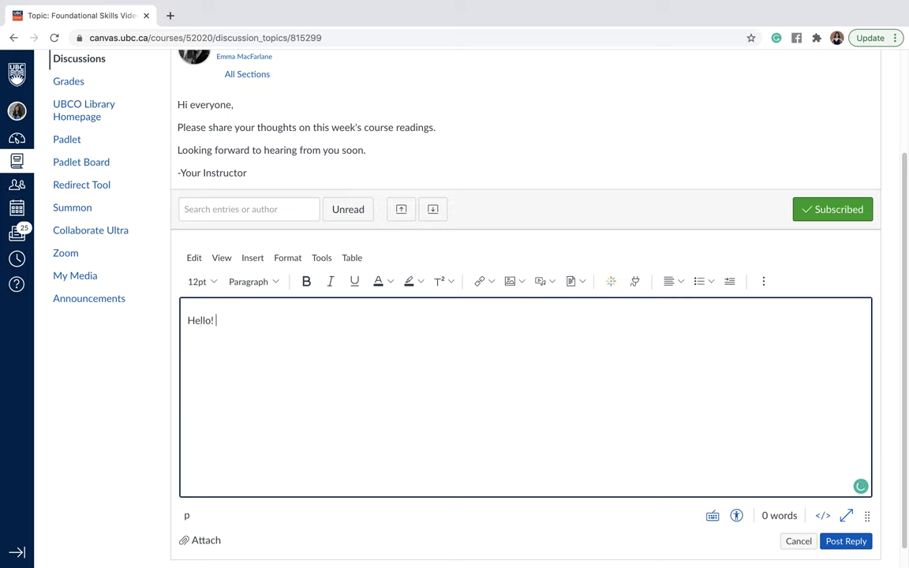
pyautogui.write('I am T')
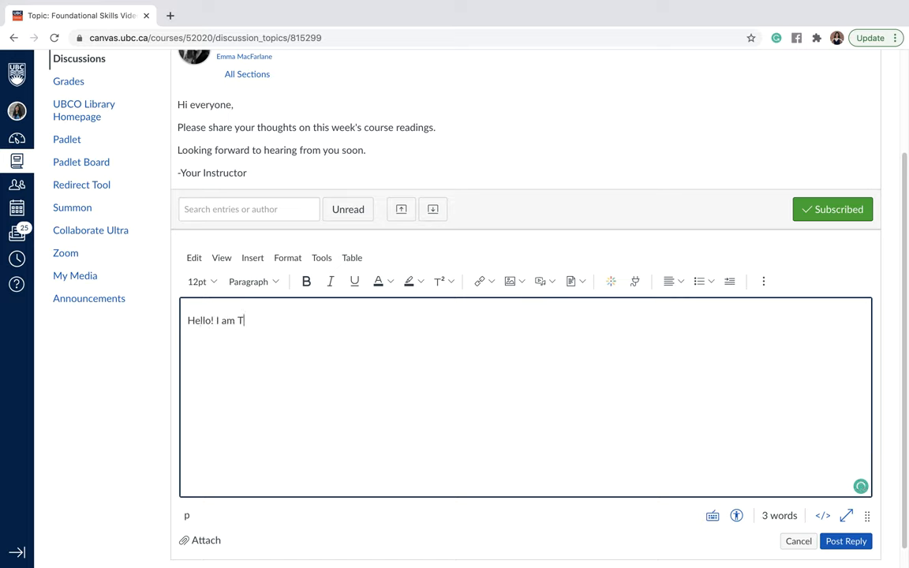
pyautogui.write('iffany!')
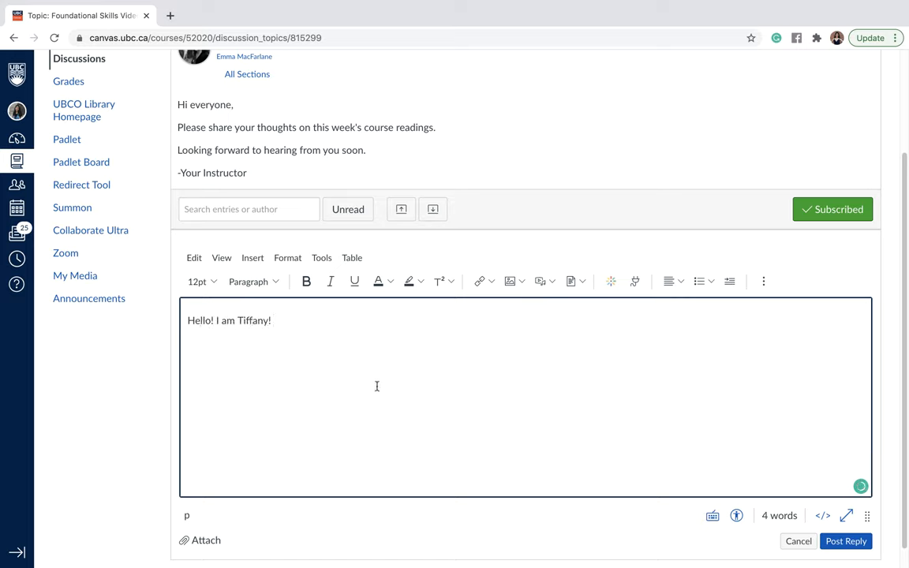
pyautogui.moveTo(342, 351)
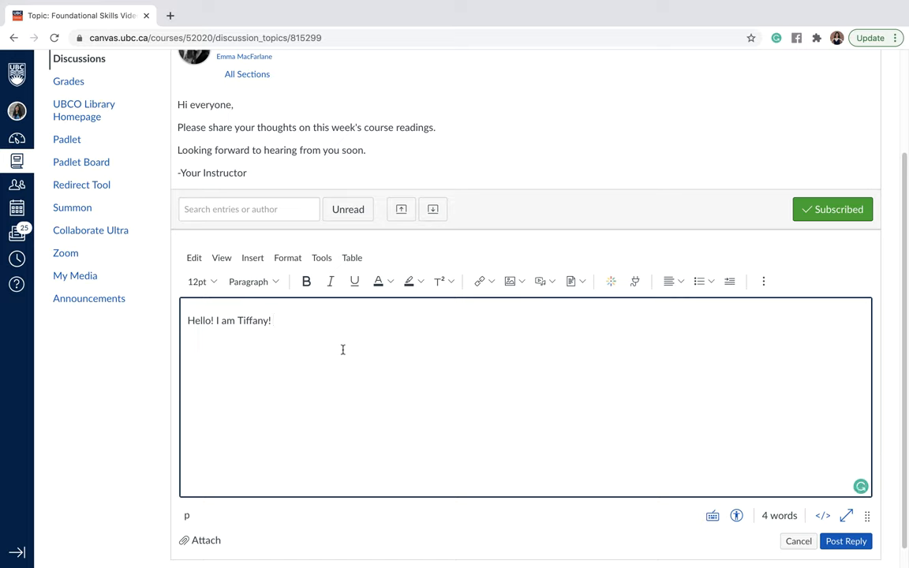
pyautogui.moveTo(252, 257)
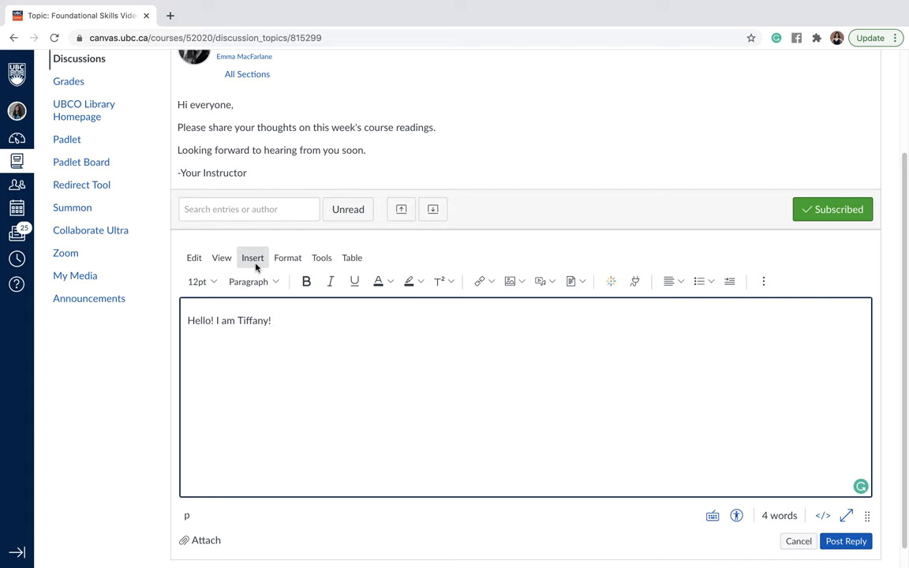
# Step: Choose Chapman Learning Commons.jpg from the computer as an image upload for the reply
pyautogui.click(252, 257)
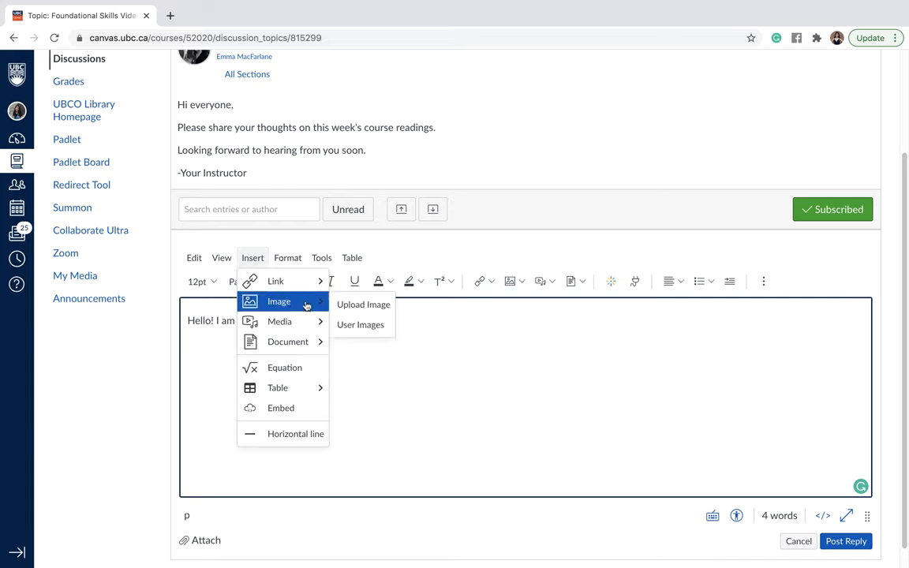
pyautogui.click(363, 303)
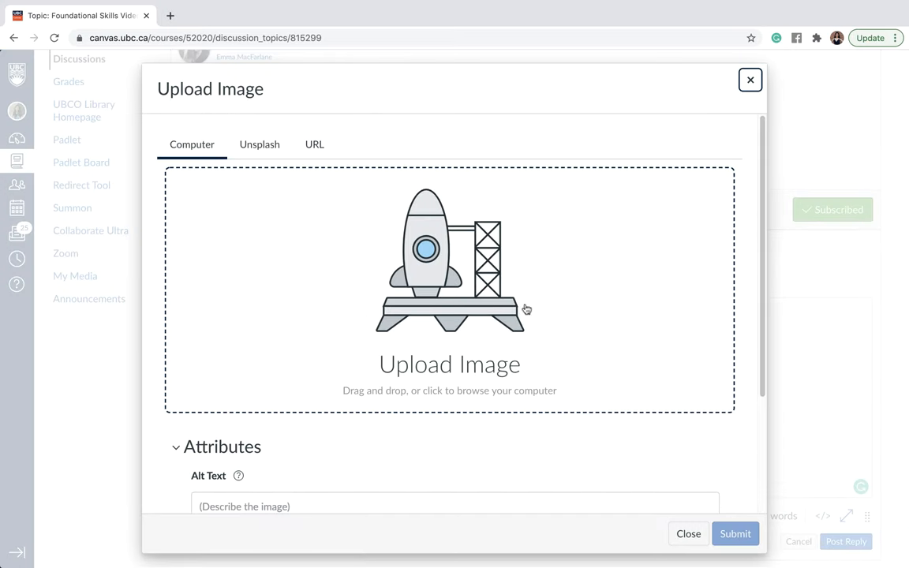
pyautogui.moveTo(442, 316)
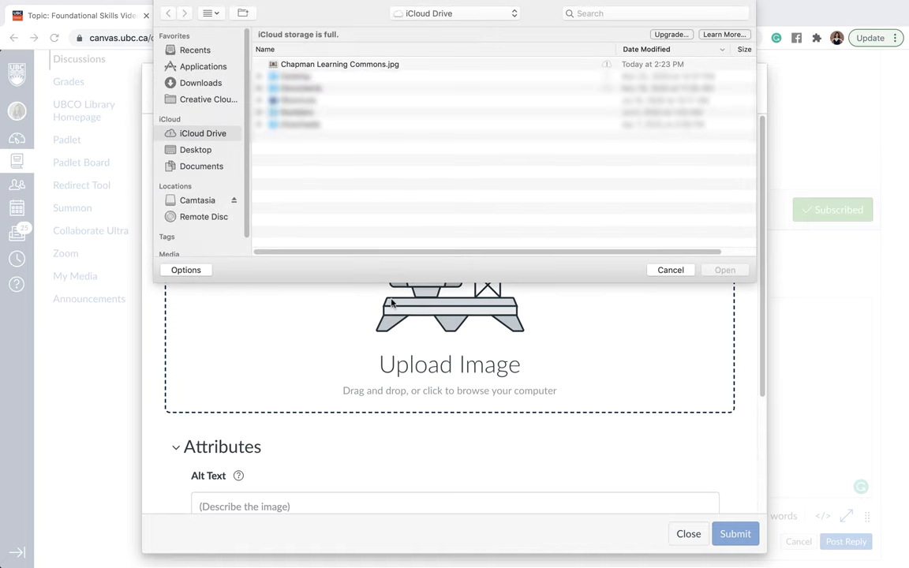
pyautogui.moveTo(392, 104)
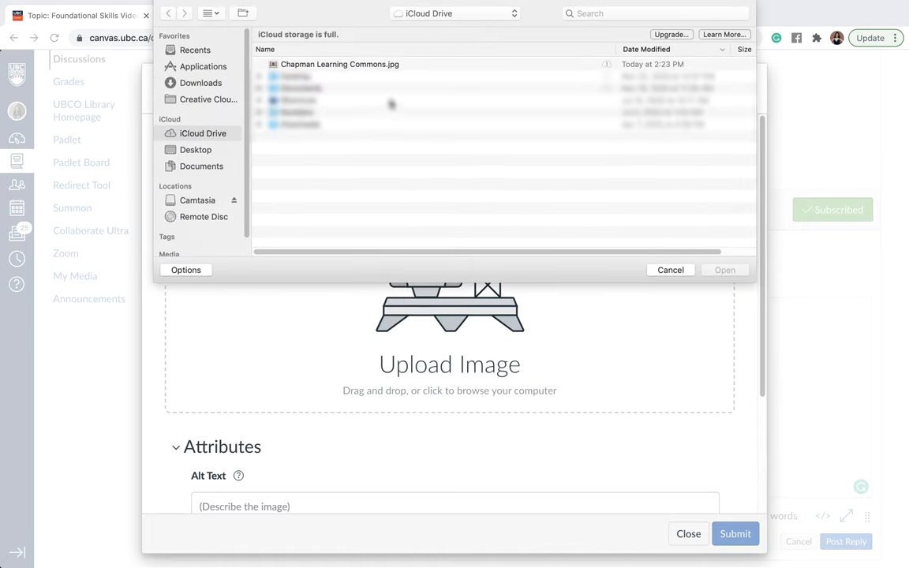
pyautogui.click(723, 269)
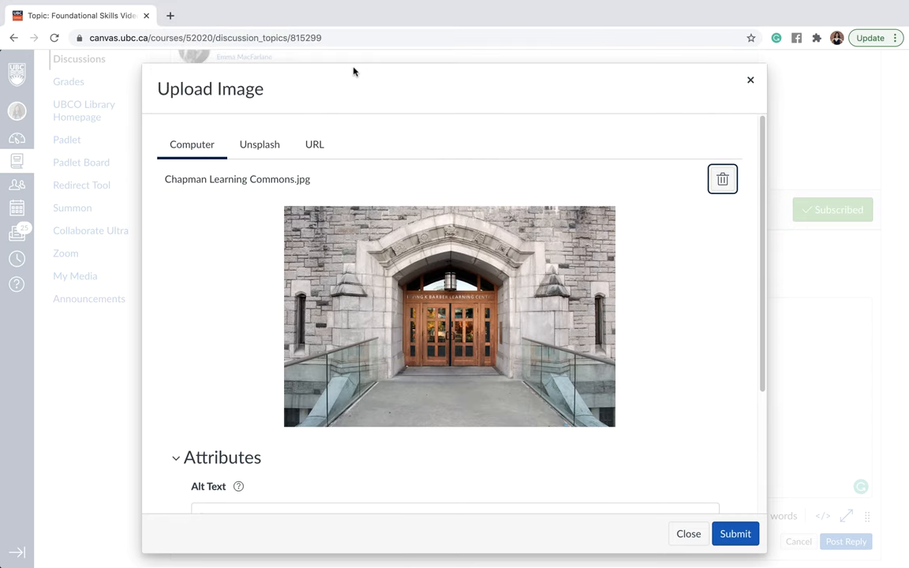
pyautogui.moveTo(587, 239)
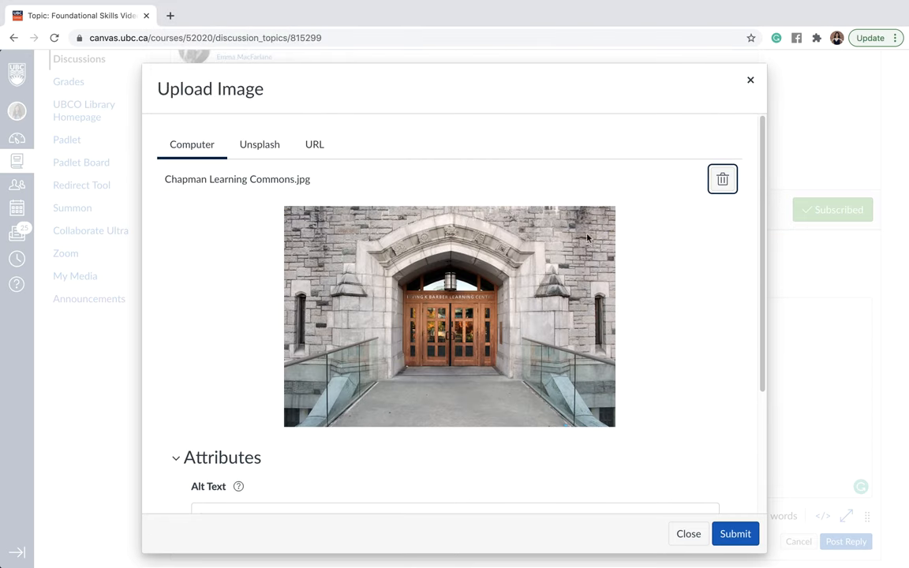
pyautogui.moveTo(483, 274)
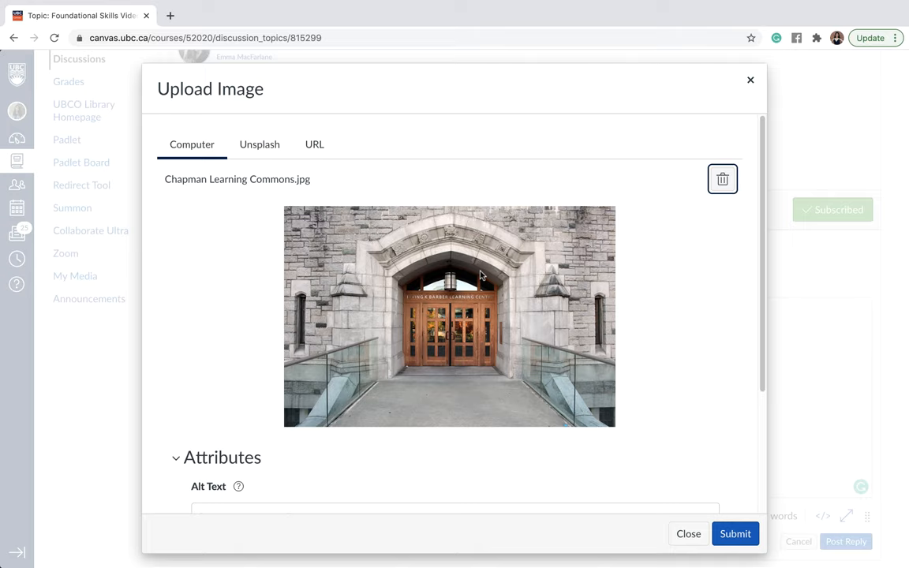
pyautogui.moveTo(508, 313)
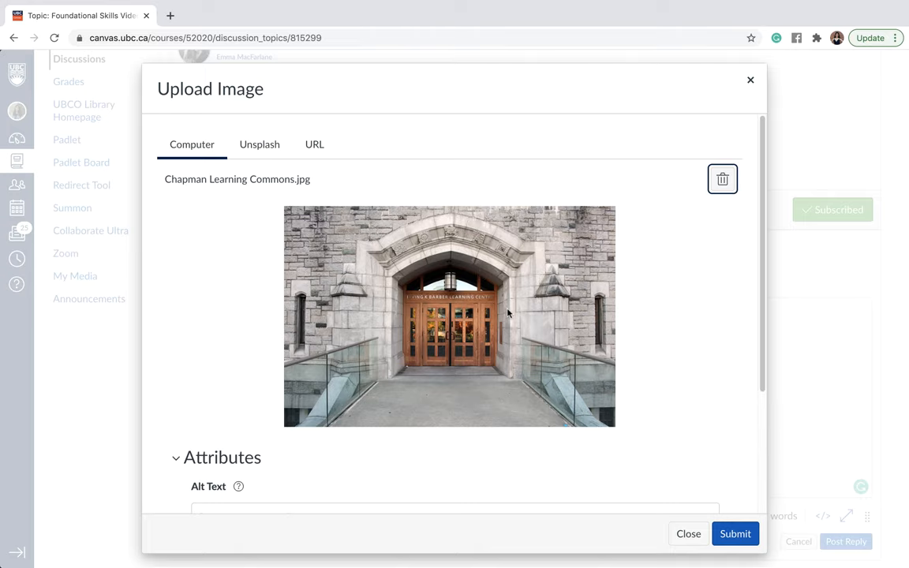
# Step: Submit the upload with Embed Image so the photo sits below the greeting
pyautogui.scroll(-3)
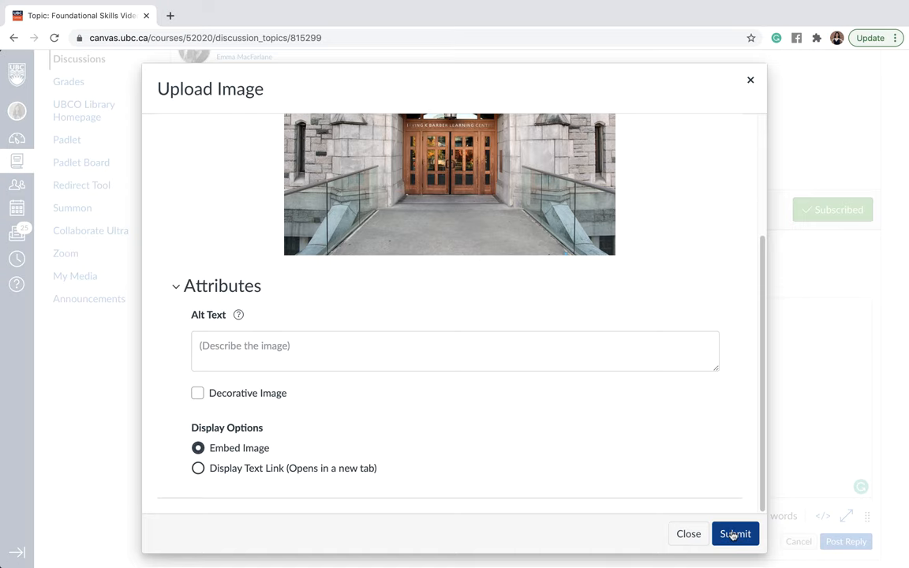
pyautogui.click(736, 533)
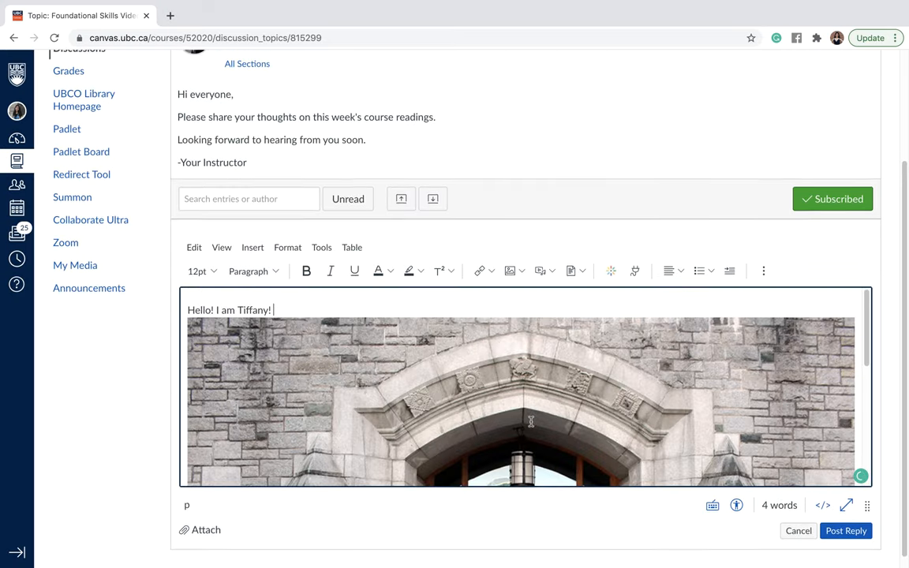
pyautogui.scroll(-3)
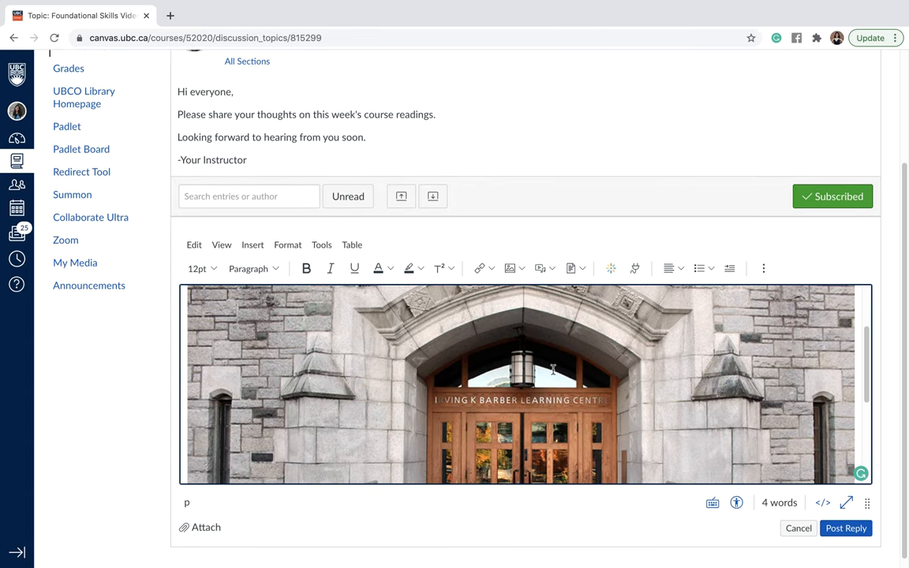
pyautogui.moveTo(659, 401)
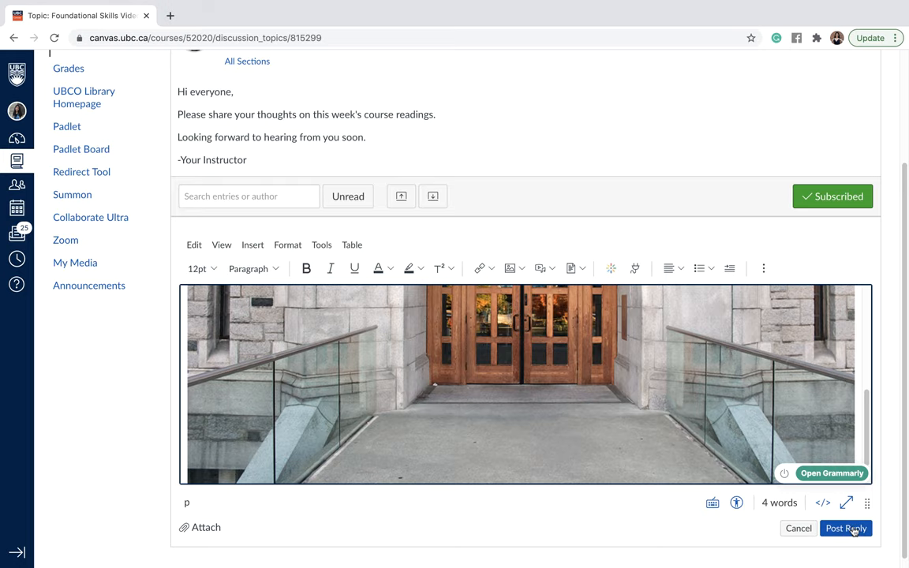
# Step: Post the reply with the greeting and photo and view it in the discussion
pyautogui.click(846, 527)
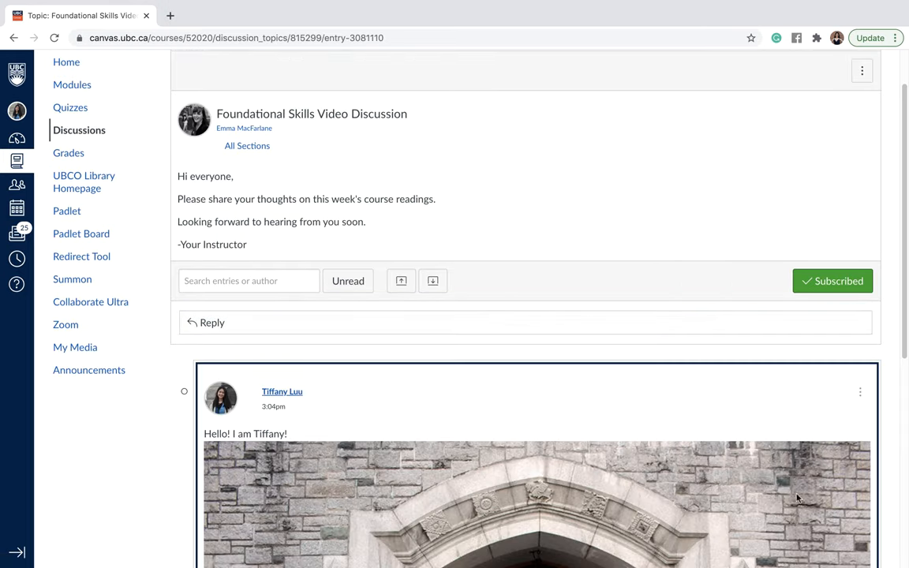
pyautogui.scroll(-3)
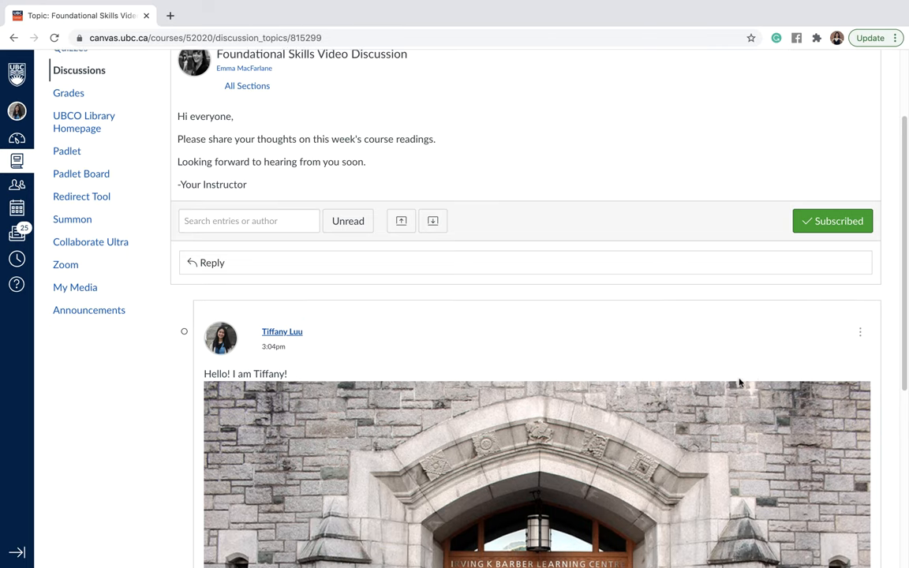
pyautogui.scroll(-3)
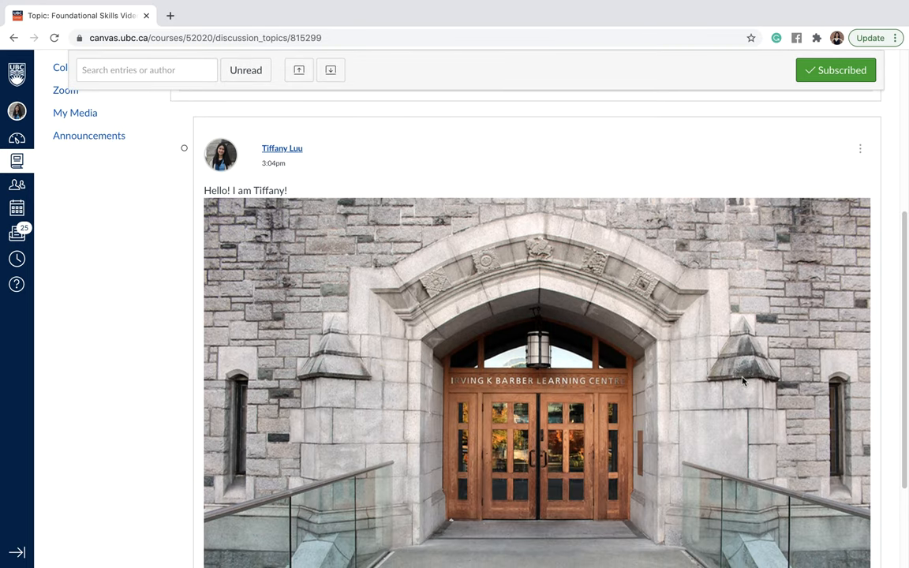
pyautogui.moveTo(745, 410)
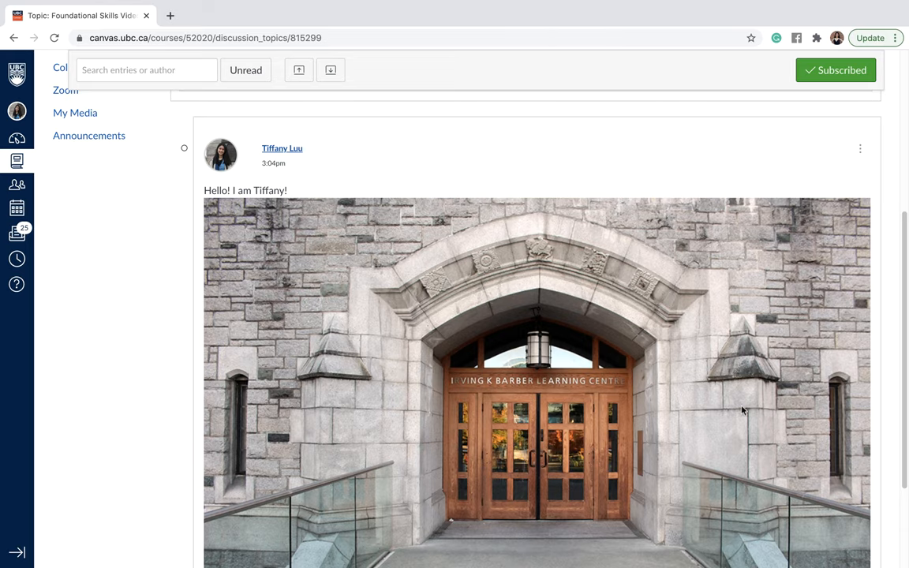
pyautogui.moveTo(555, 284)
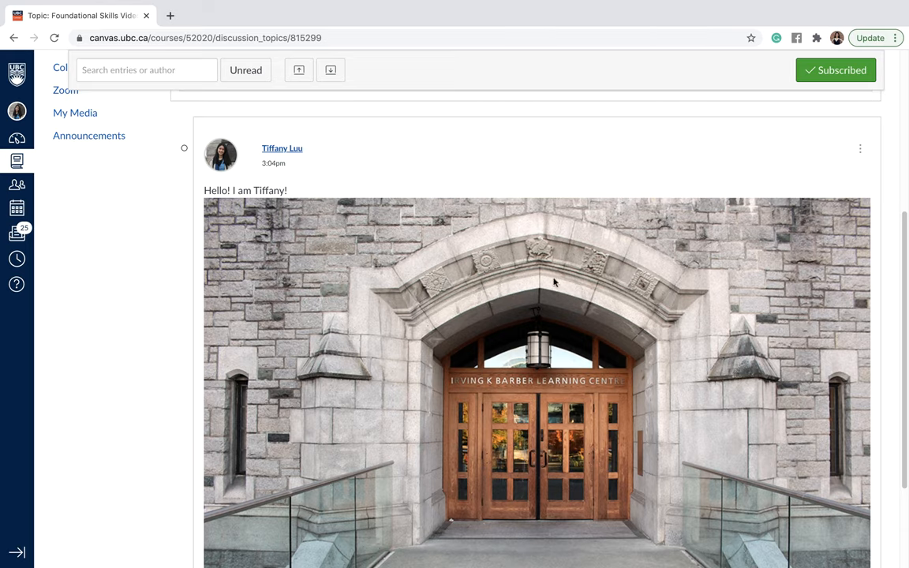
pyautogui.moveTo(601, 403)
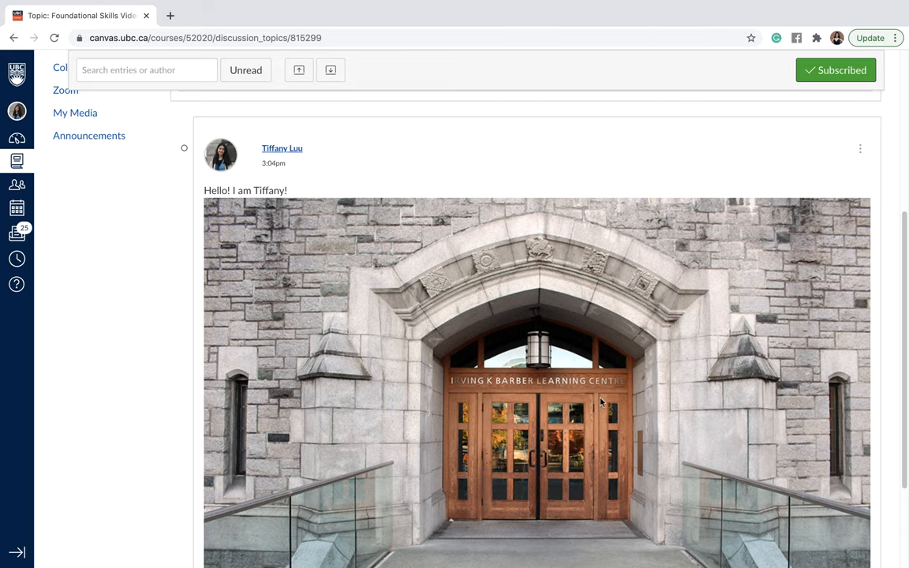
pyautogui.moveTo(713, 420)
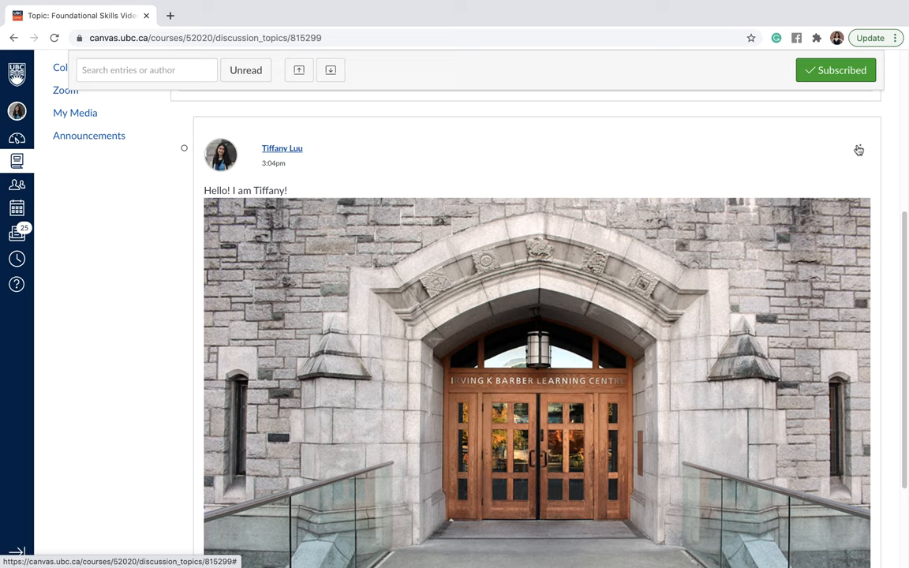
pyautogui.moveTo(887, 143)
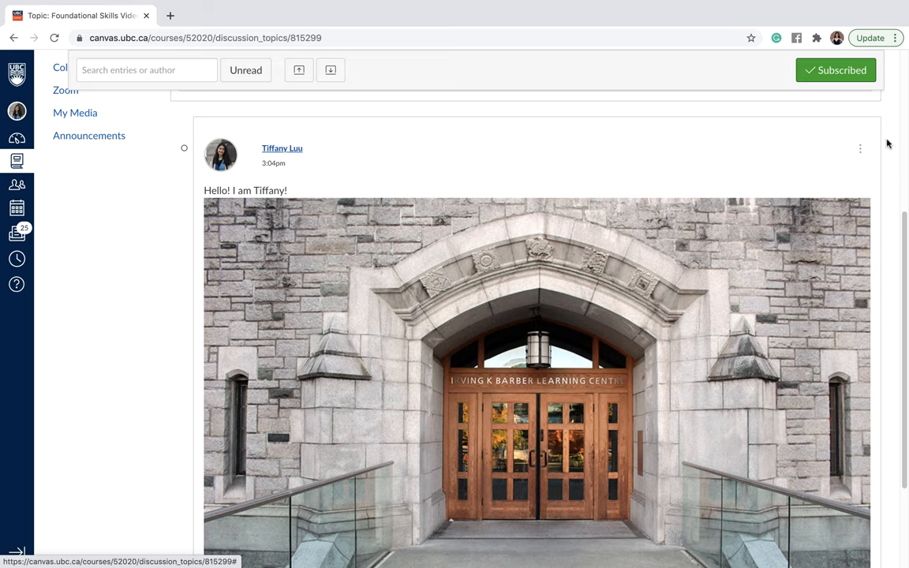
# Step: Reopen the posted reply for editing from its three-dot menu
pyautogui.click(860, 148)
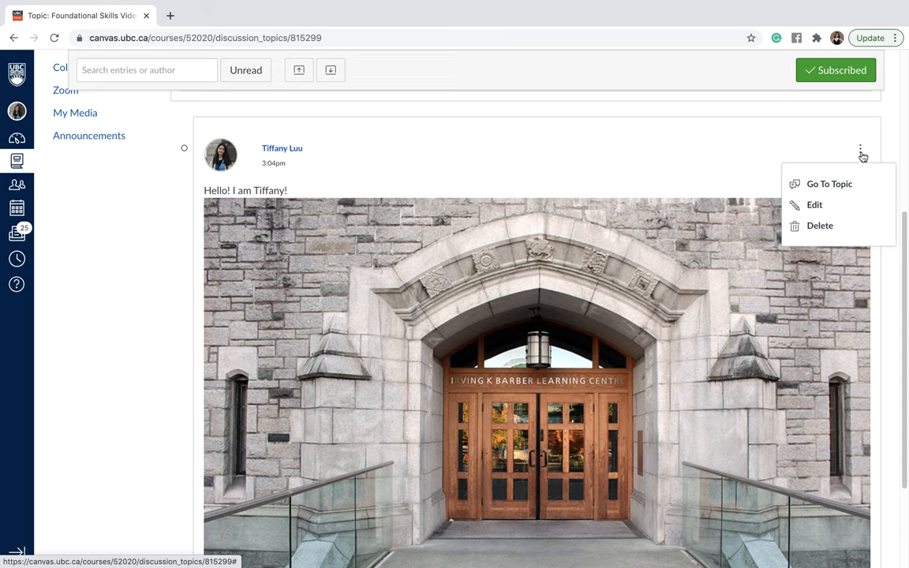
pyautogui.moveTo(814, 205)
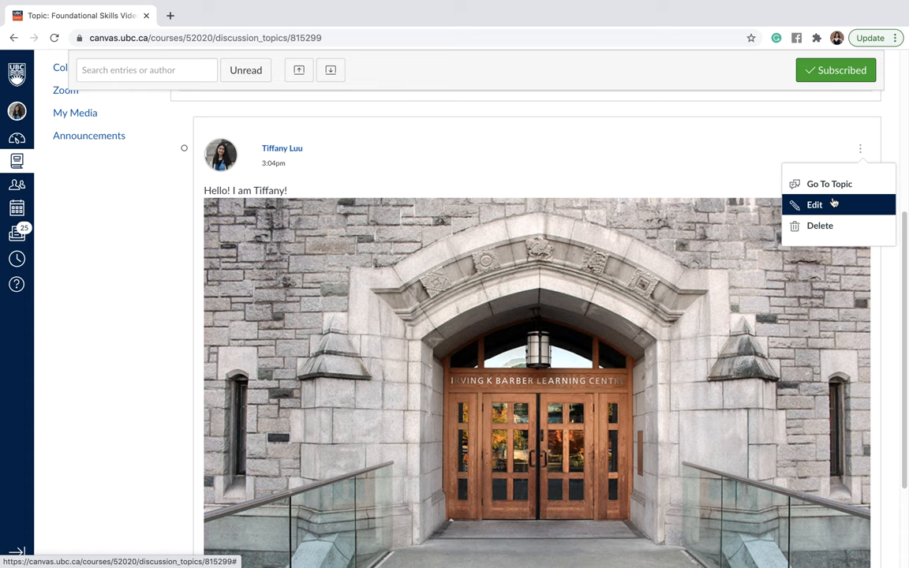
pyautogui.click(815, 205)
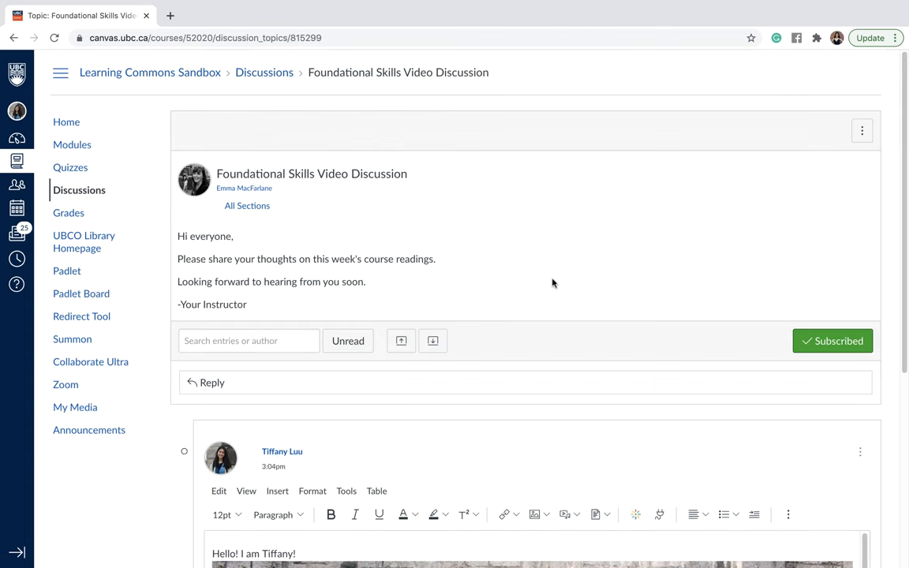
pyautogui.scroll(-3)
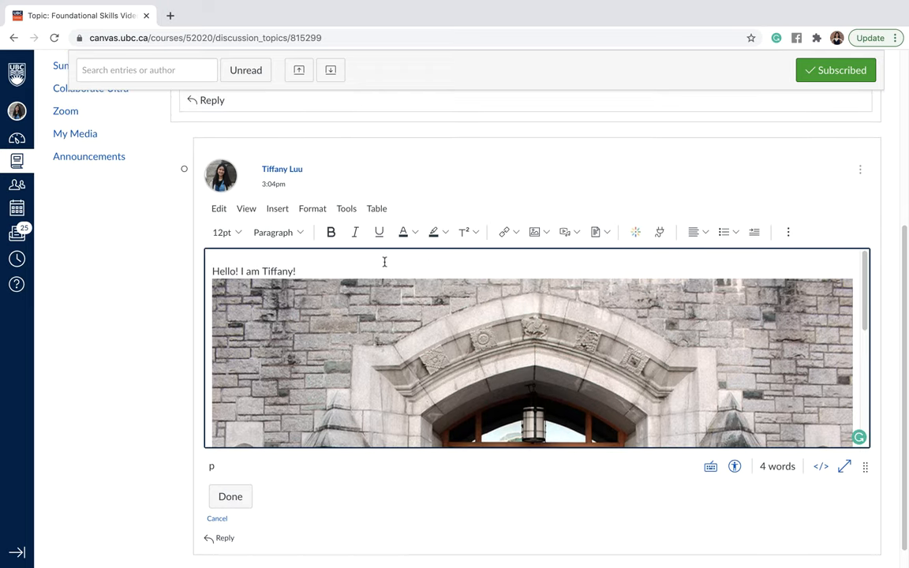
# Step: Append (CLCA) after the greeting so it reads "Hello! I am Tiffany! (CLCA)"
pyautogui.write('(CL')
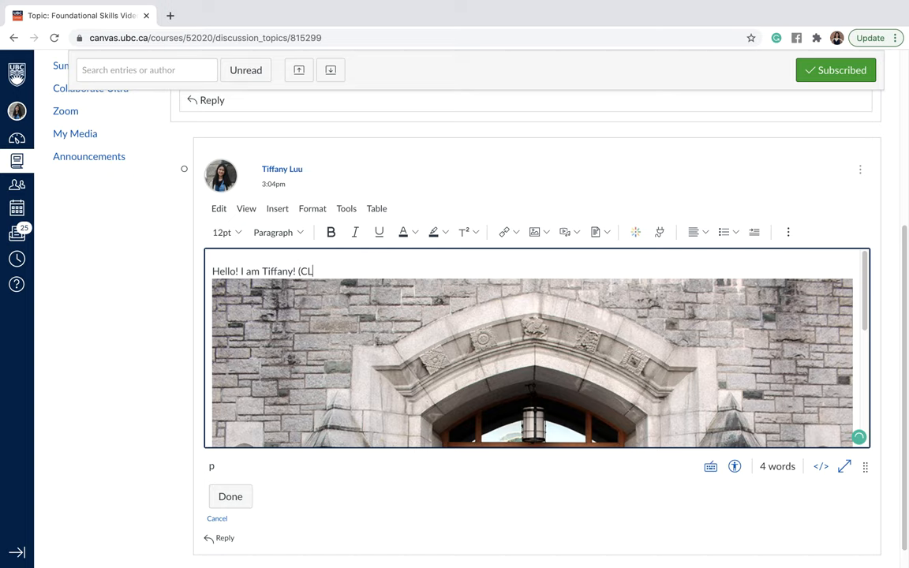
pyautogui.write('CA')
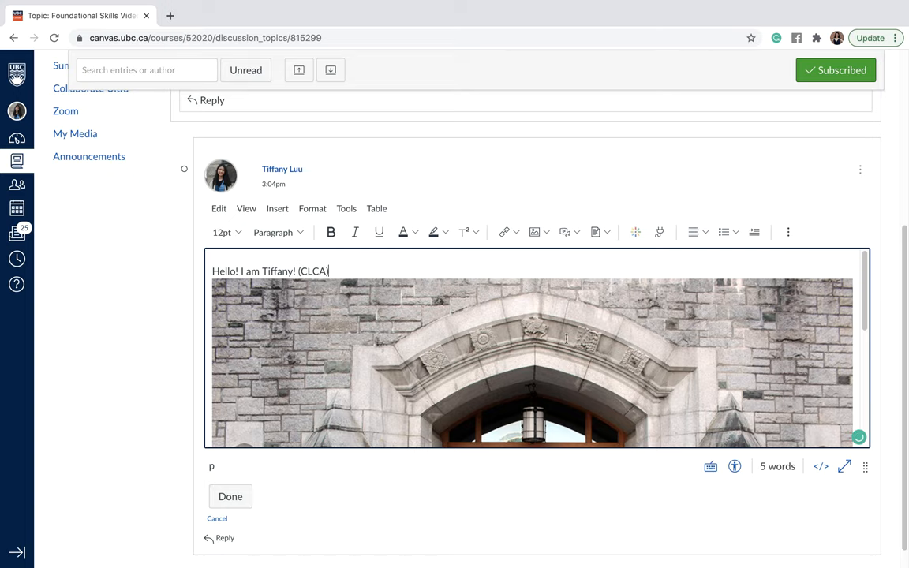
pyautogui.moveTo(775, 360)
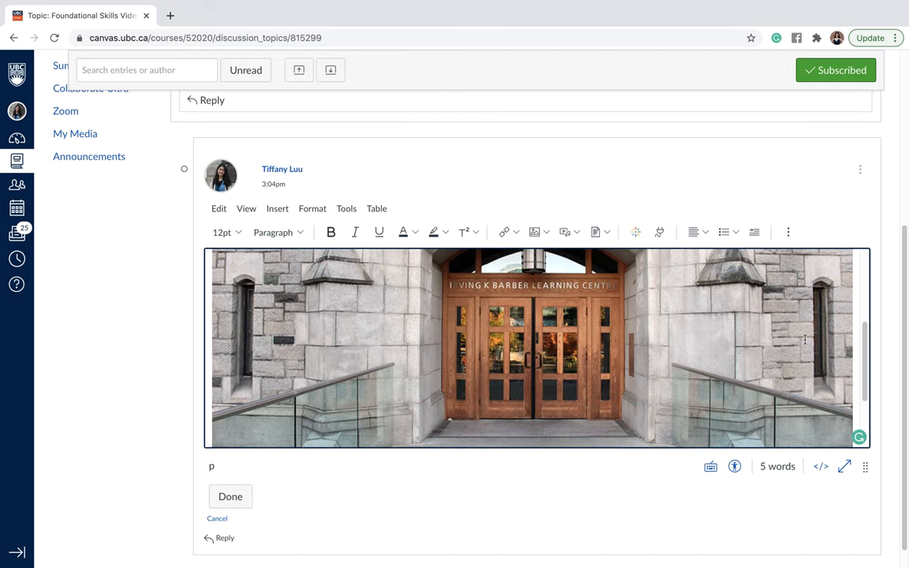
pyautogui.scroll(-3)
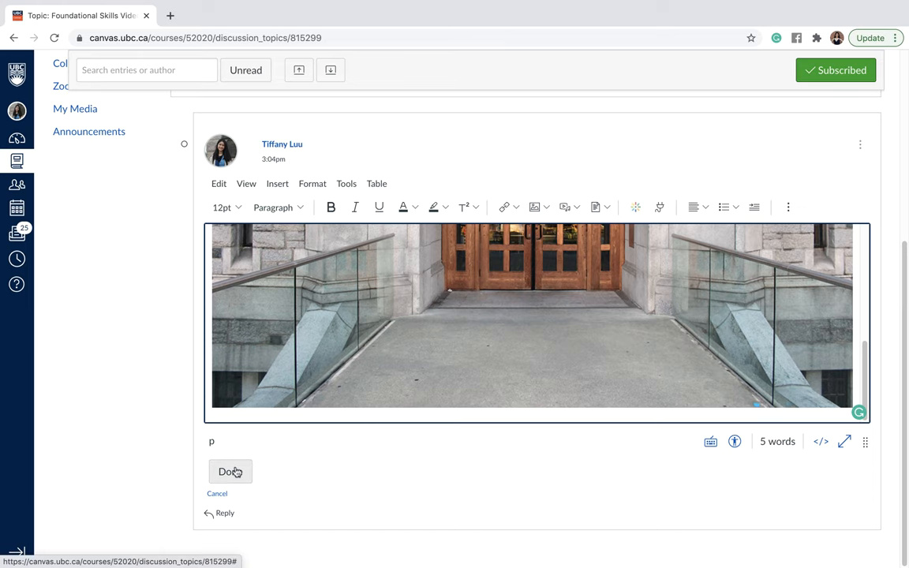
# Step: Save the edit with Done and review the updated reply marked as edited
pyautogui.click(230, 470)
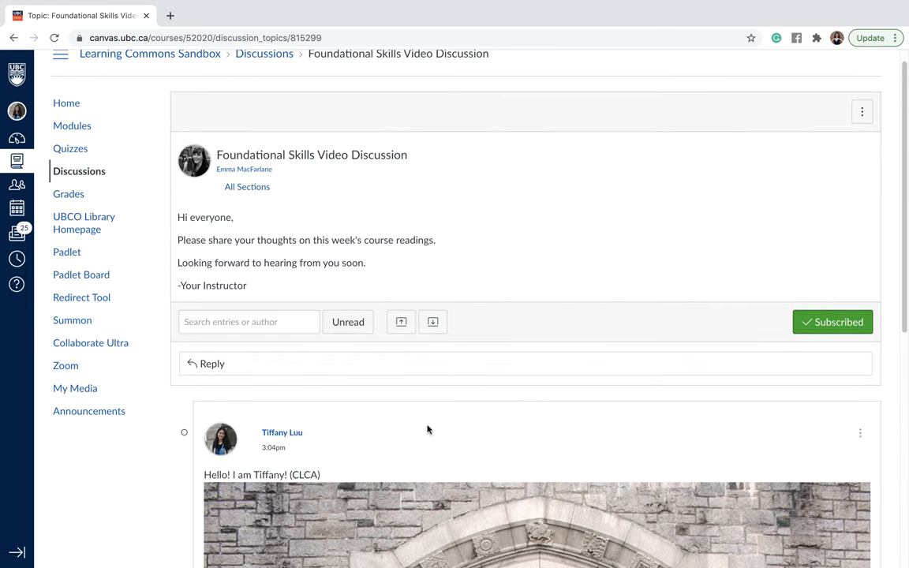
pyautogui.scroll(-3)
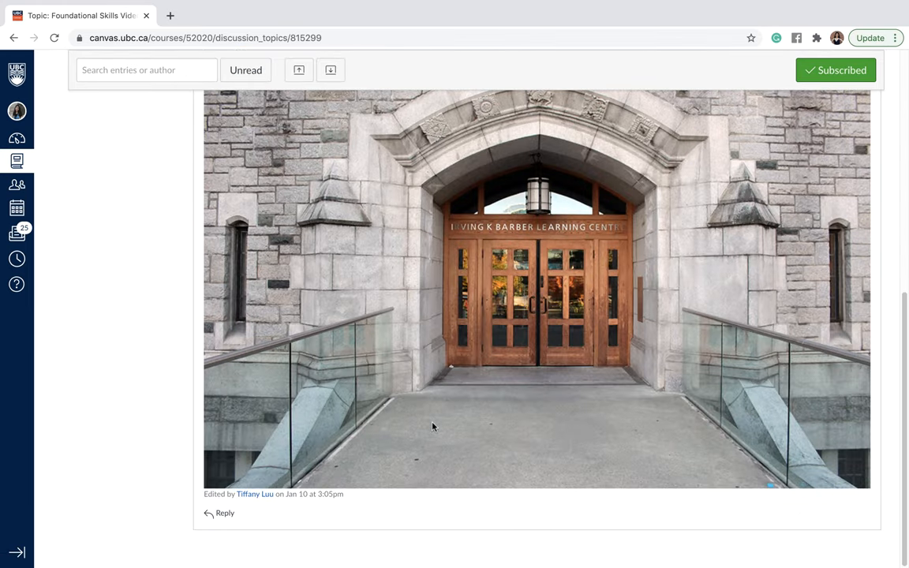
pyautogui.scroll(3)
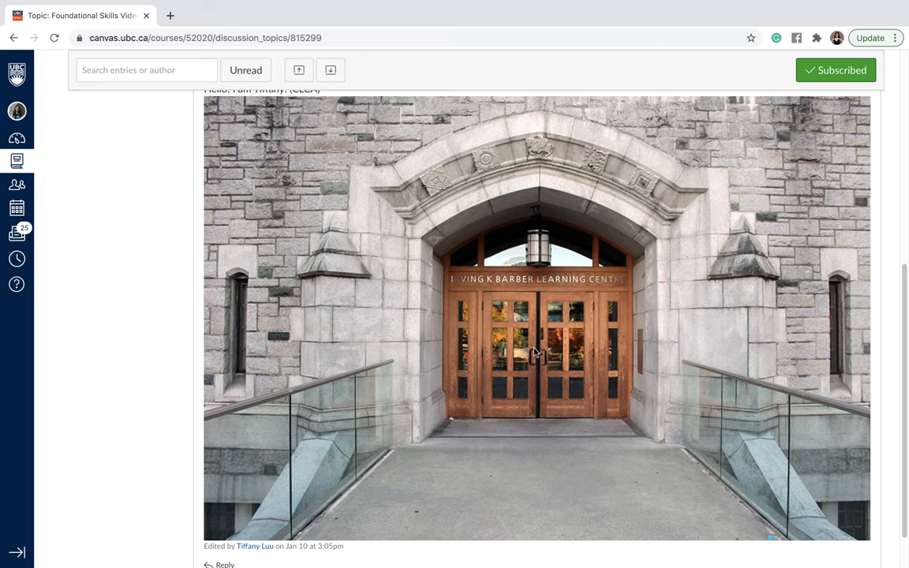
pyautogui.scroll(3)
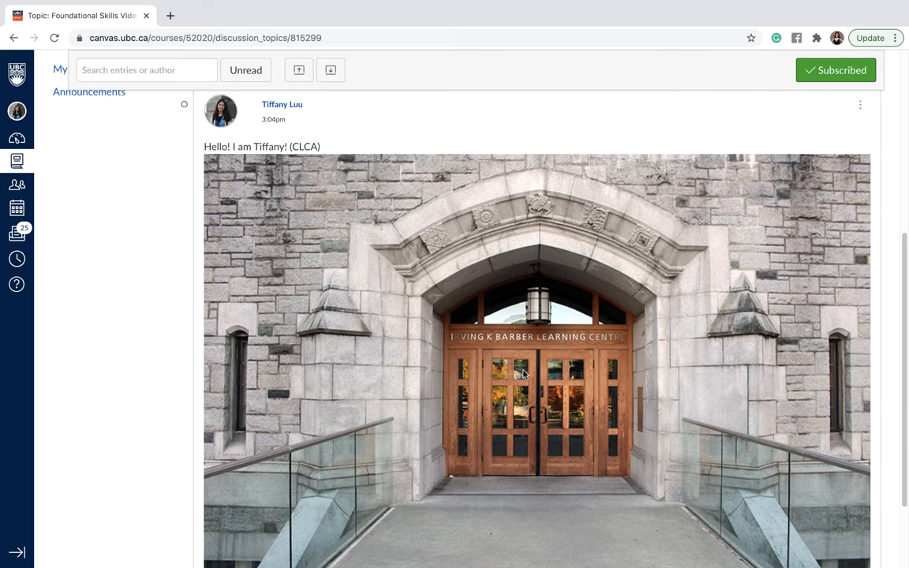
pyautogui.scroll(3)
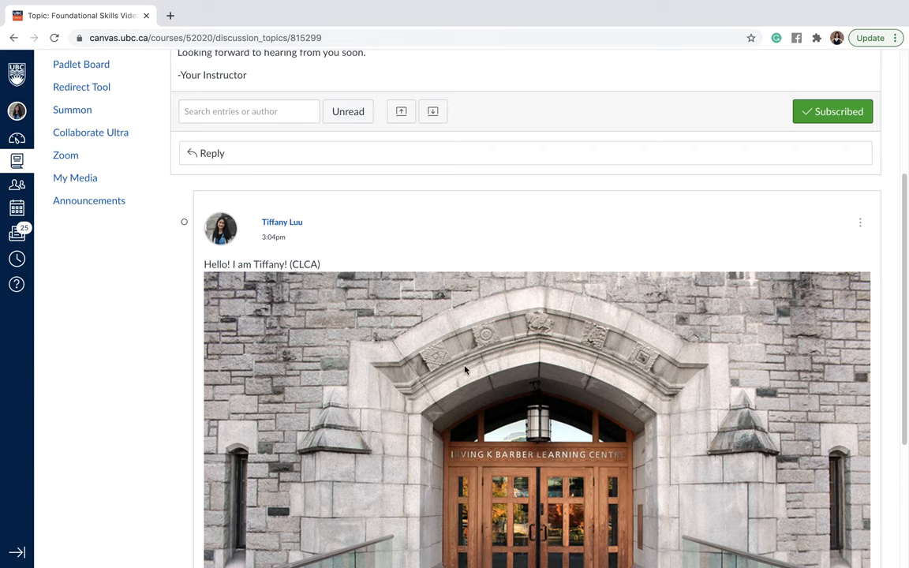
pyautogui.scroll(3)
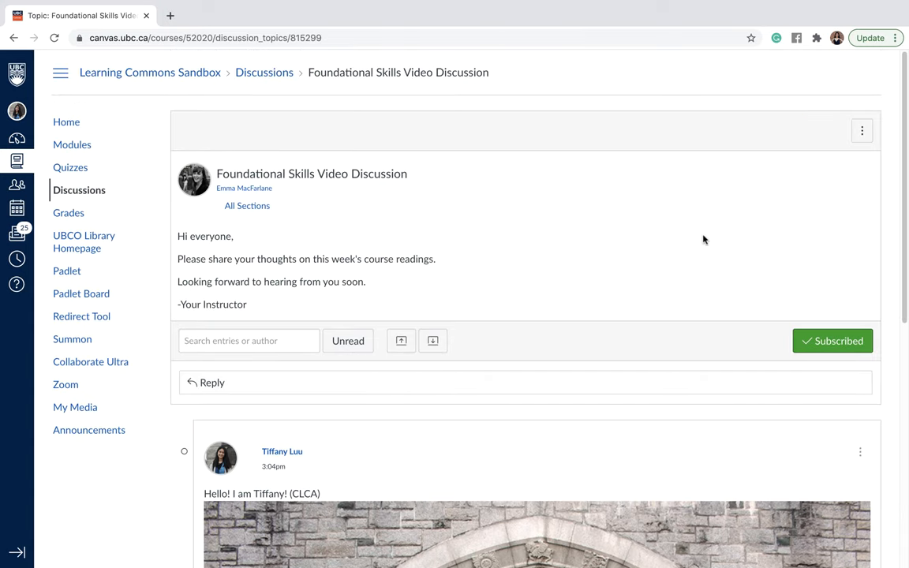